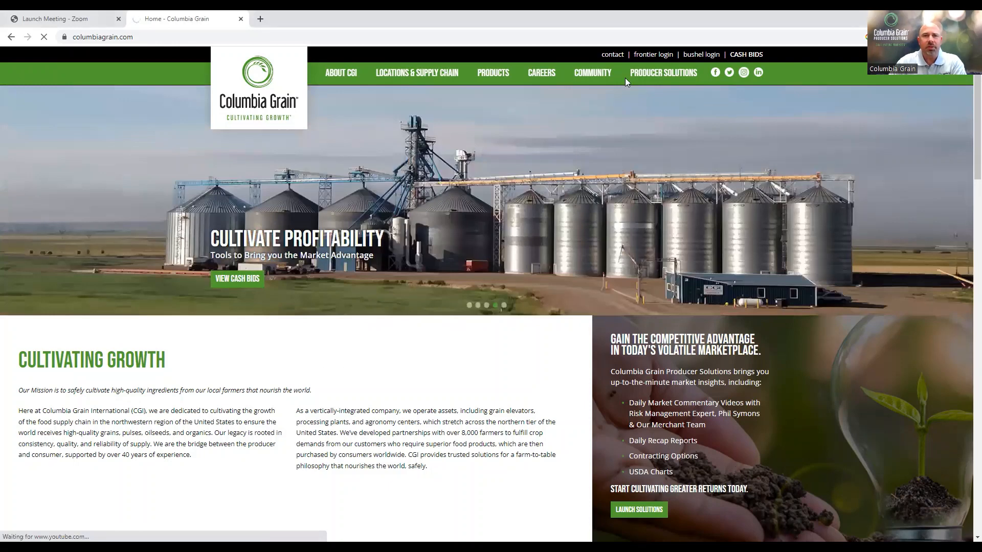
Step: Go to the Producer Solutions section of the Columbia Grain site
{"action": "left_click", "coordinate": [662, 73]}
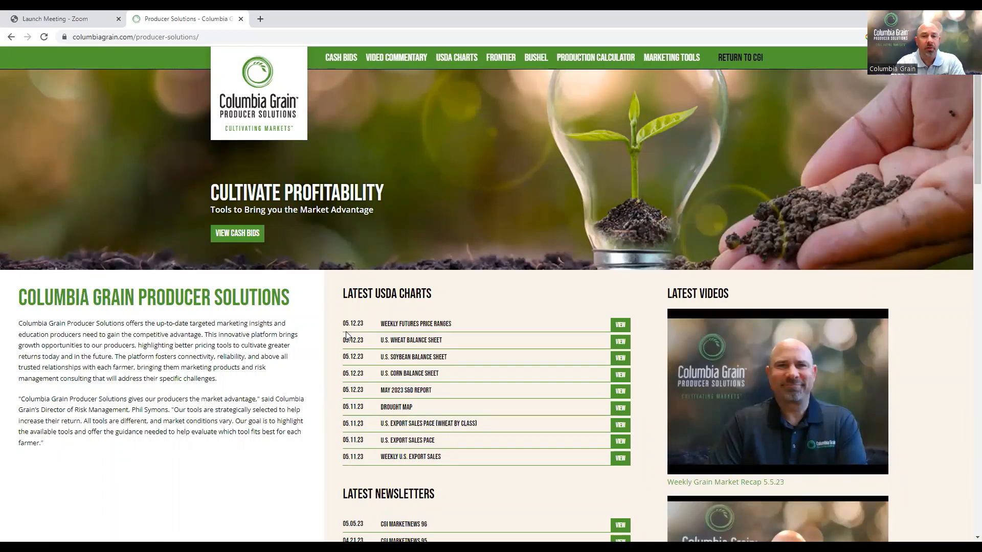
{"action": "mouse_move", "coordinate": [414, 397]}
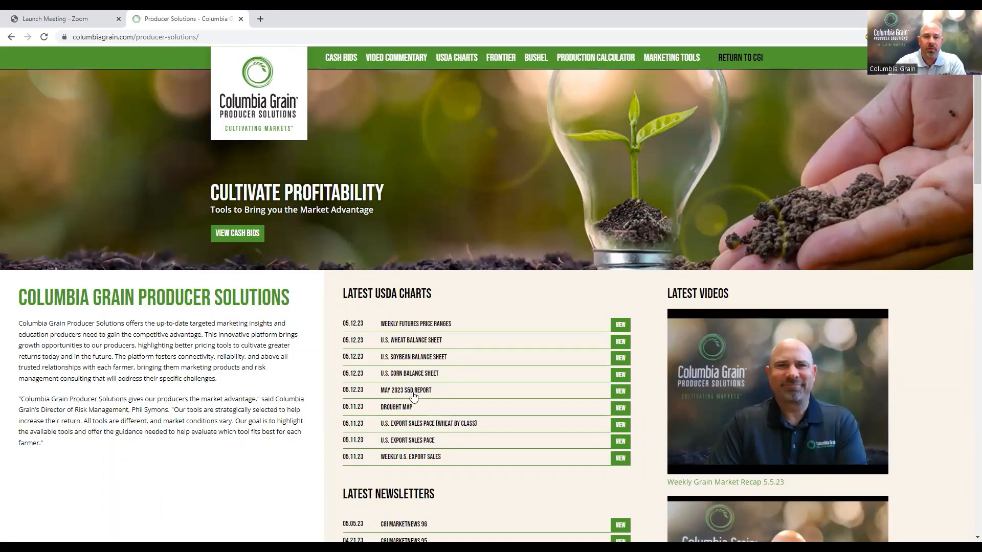
{"action": "mouse_move", "coordinate": [375, 354]}
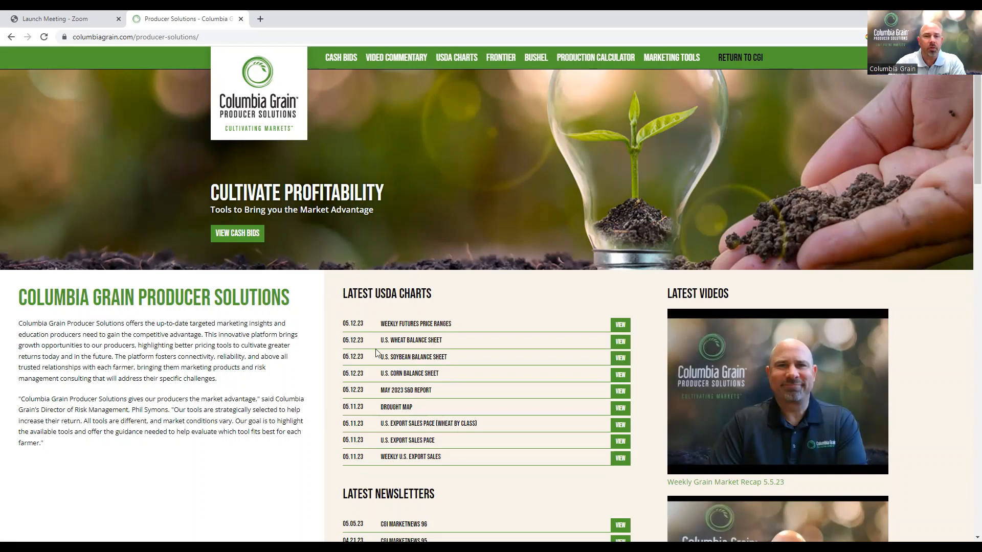
{"action": "mouse_move", "coordinate": [406, 369]}
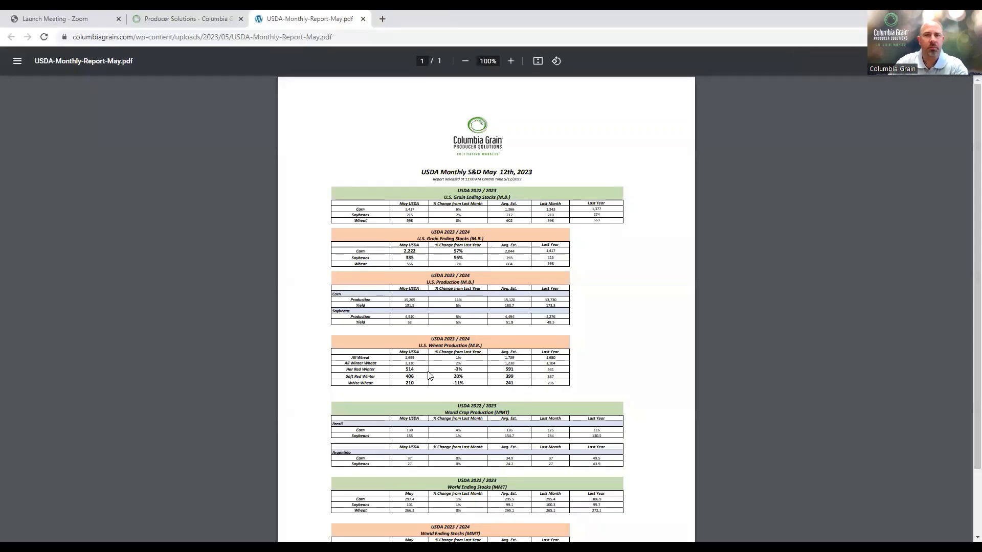
Step: Zoom the May 12, 2023 USDA S&D report PDF in toward 200% for readable tables
{"action": "left_click", "coordinate": [511, 61]}
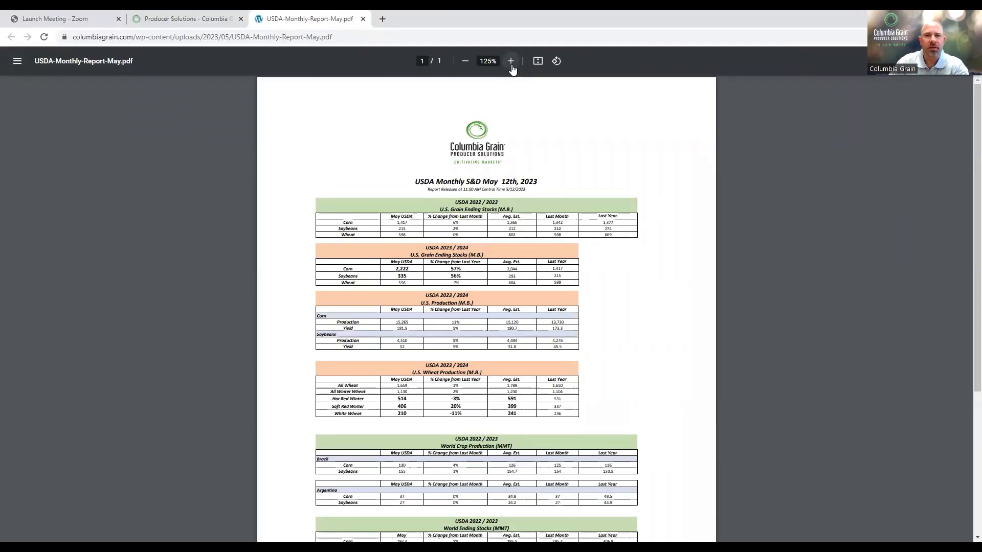
{"action": "left_click", "coordinate": [510, 60]}
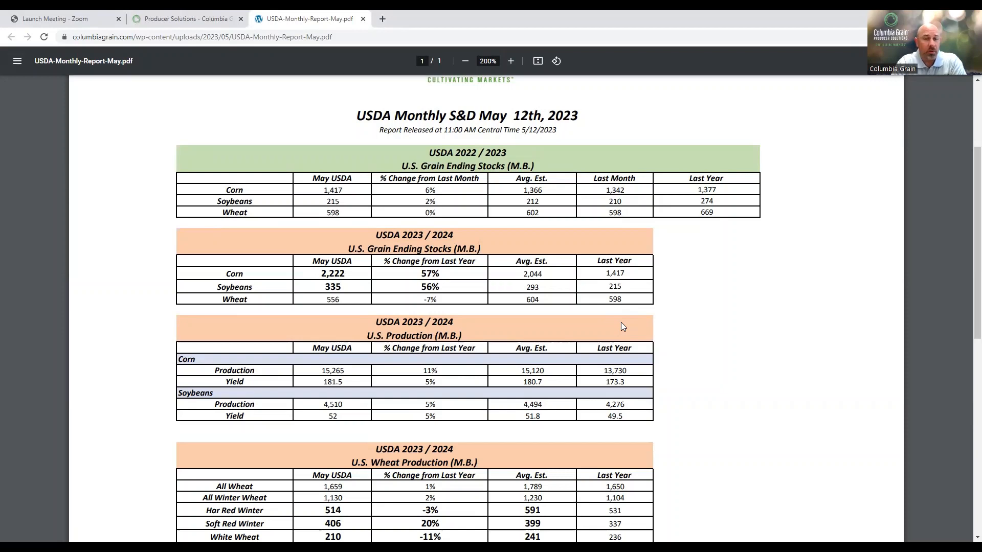
{"action": "mouse_move", "coordinate": [162, 516]}
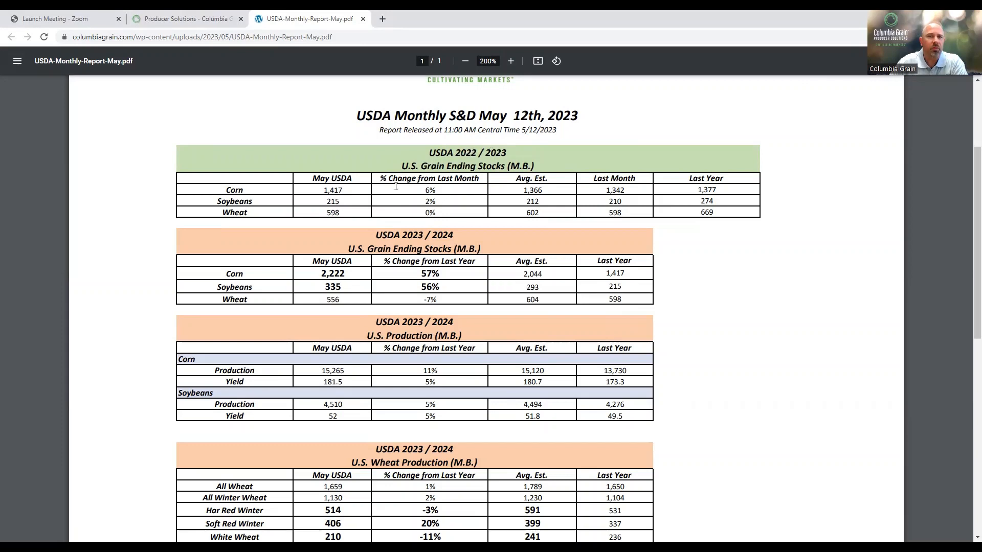
{"action": "mouse_move", "coordinate": [401, 222]}
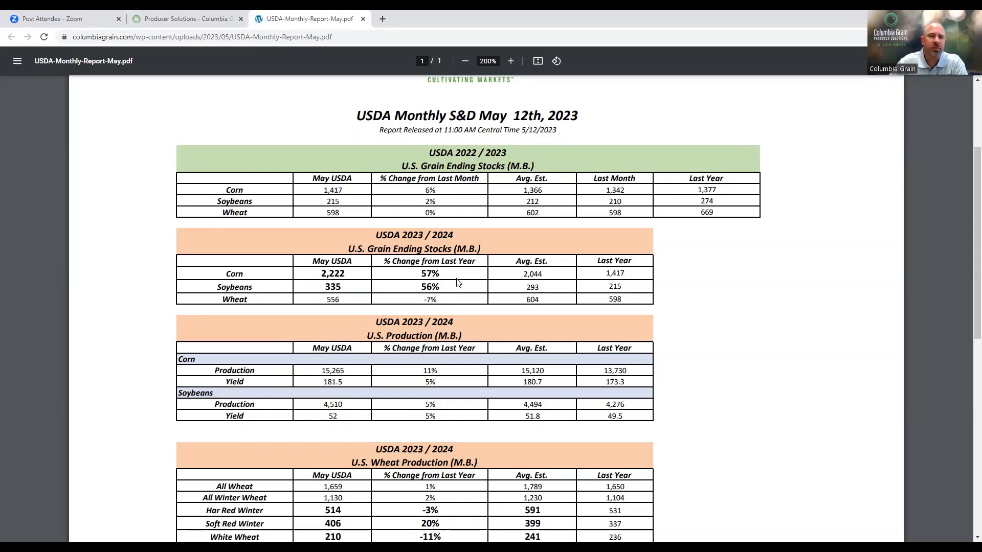
{"action": "mouse_move", "coordinate": [351, 287]}
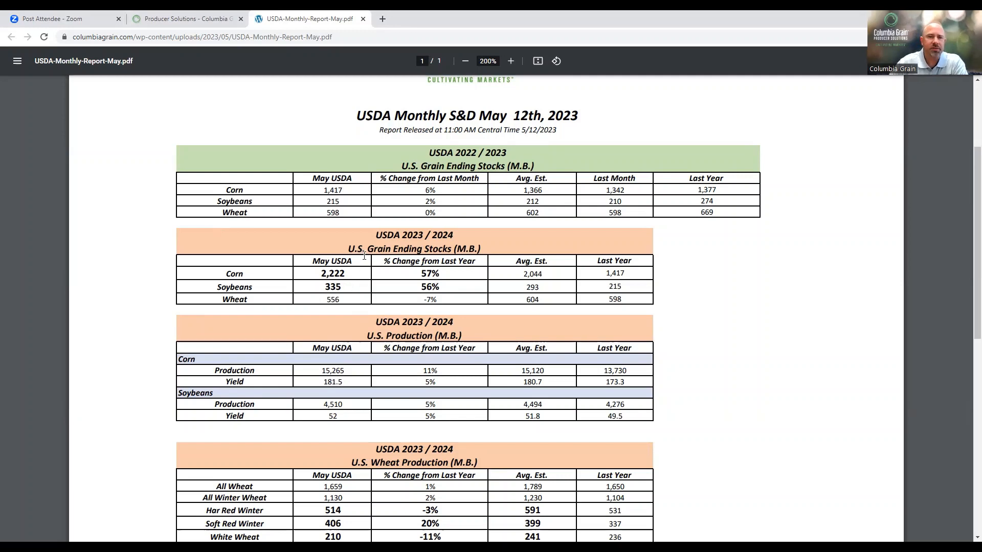
{"action": "mouse_move", "coordinate": [352, 285]}
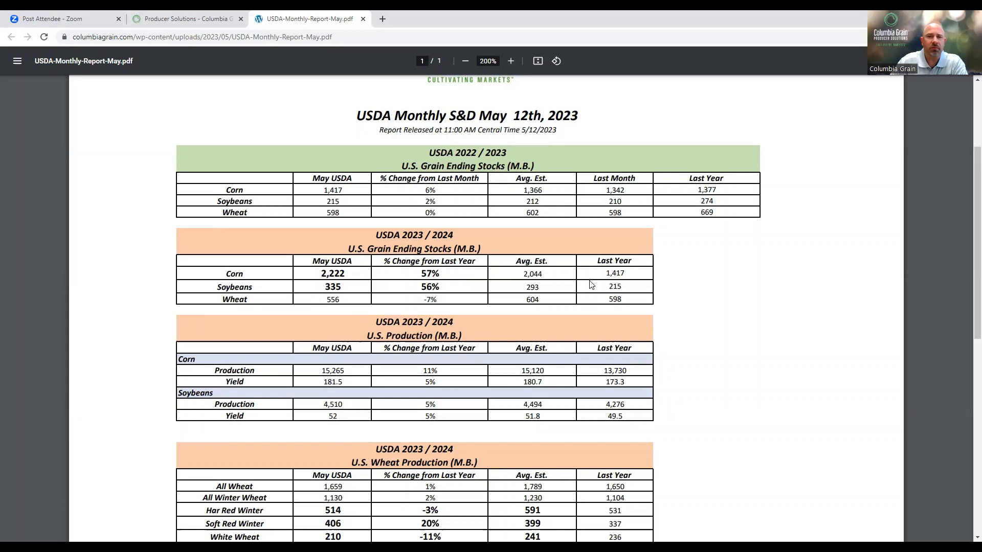
{"action": "mouse_move", "coordinate": [467, 297]}
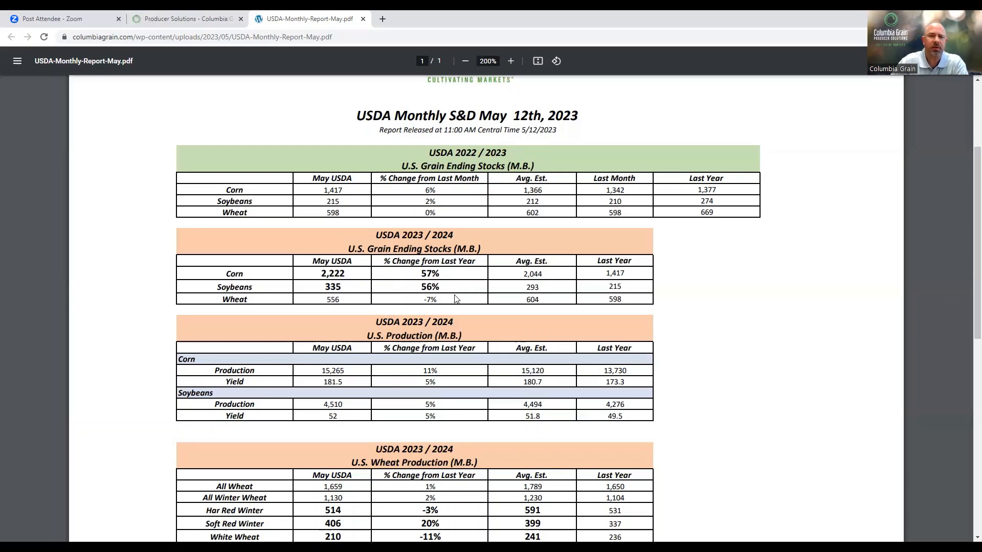
{"action": "mouse_move", "coordinate": [458, 306]}
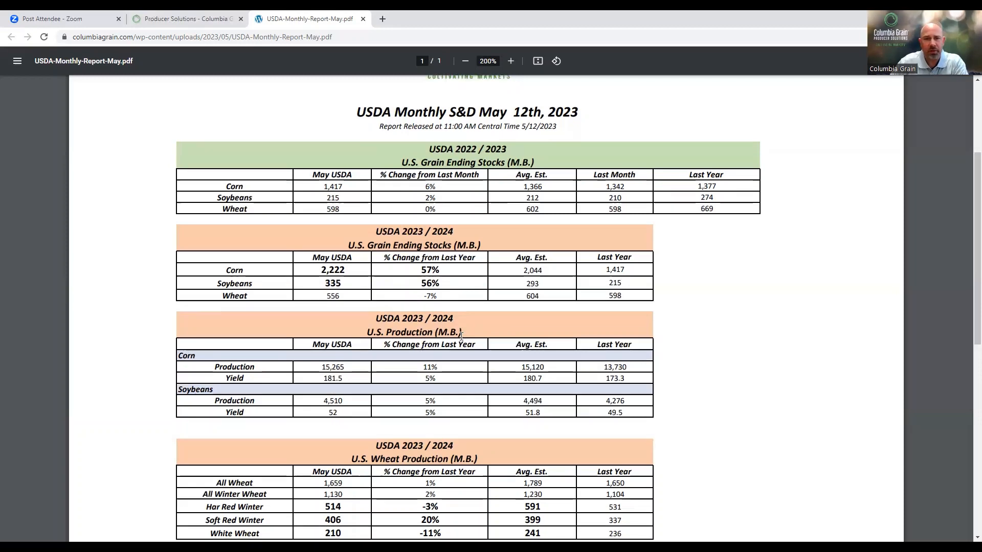
{"action": "scroll", "scroll_direction": "down", "scroll_amount": 3}
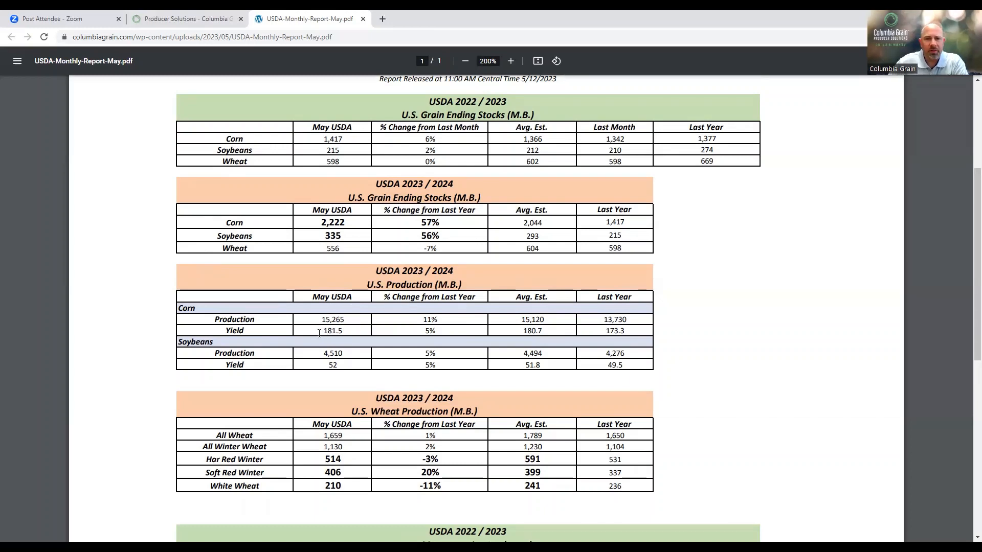
{"action": "mouse_move", "coordinate": [356, 328]}
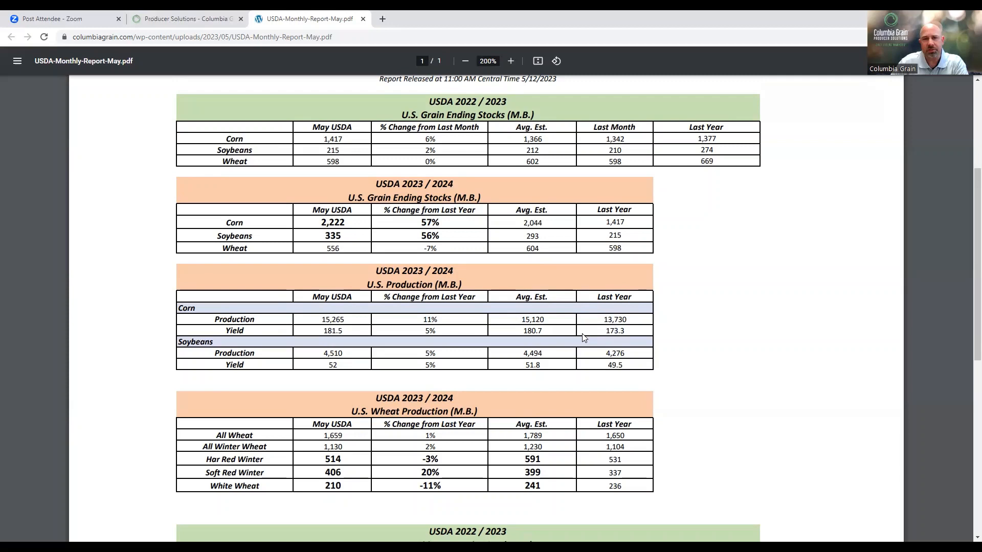
{"action": "mouse_move", "coordinate": [462, 343]}
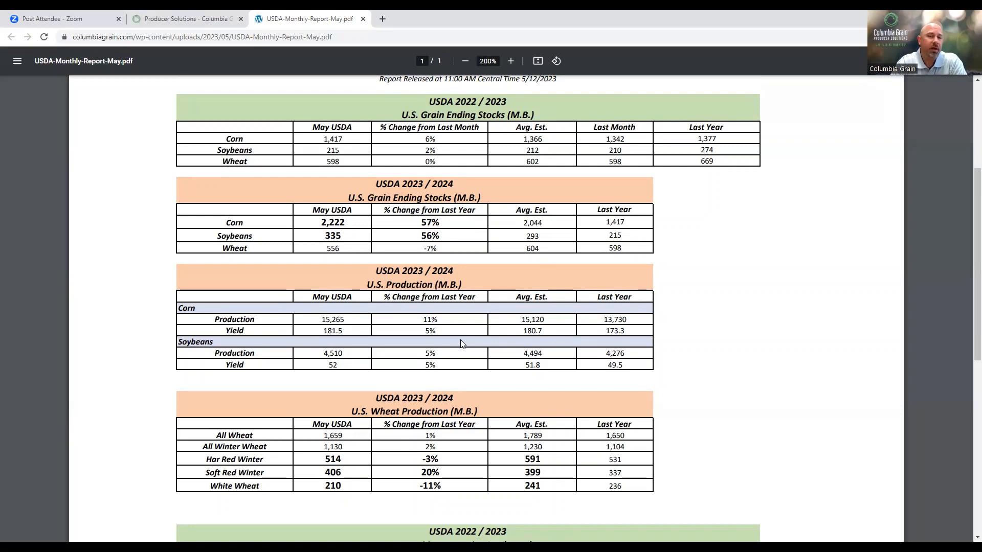
{"action": "mouse_move", "coordinate": [280, 363]}
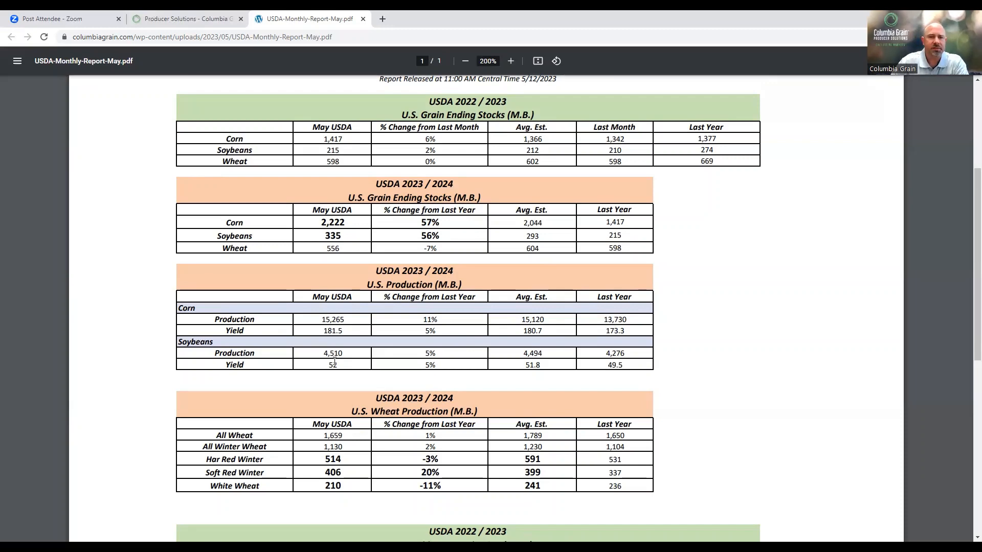
{"action": "scroll", "scroll_direction": "down", "scroll_amount": 3}
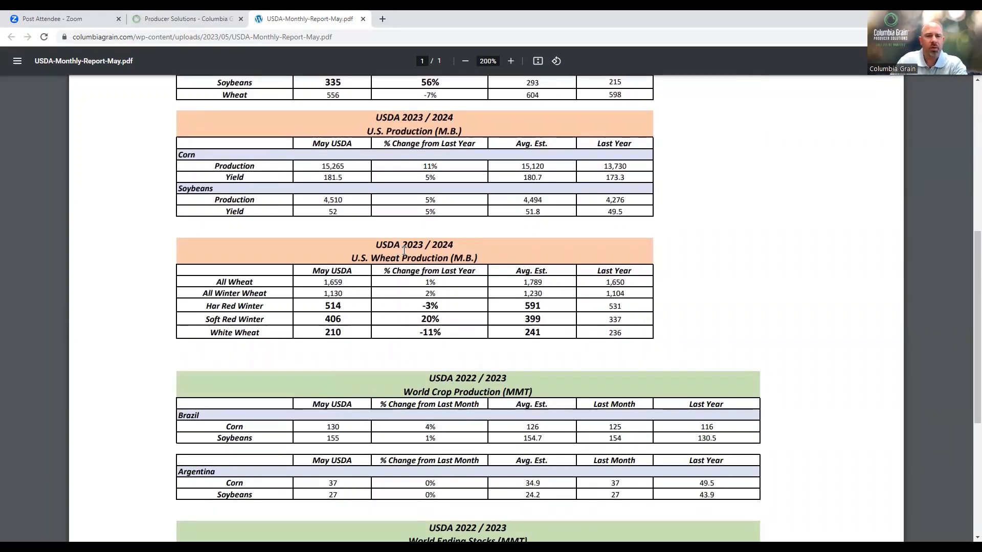
Step: Scroll to the 2022/2023 and 2023/2024 World Ending Stocks tables at the report's end
{"action": "left_click", "coordinate": [511, 60]}
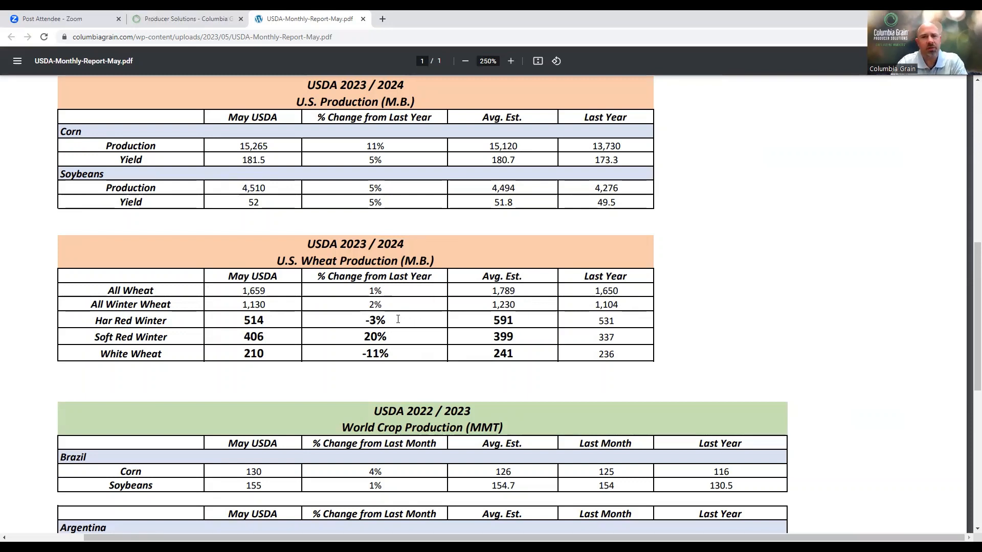
{"action": "mouse_move", "coordinate": [489, 306]}
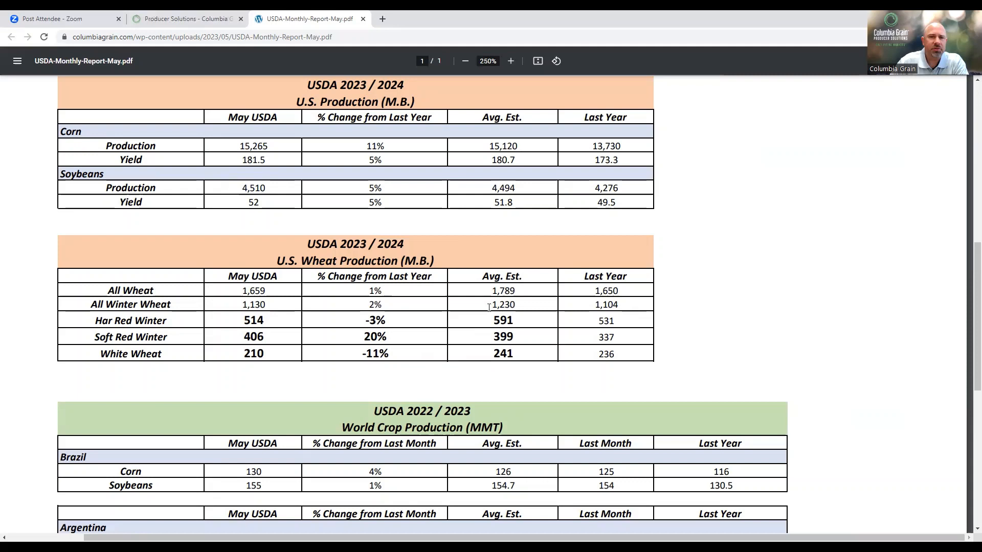
{"action": "mouse_move", "coordinate": [535, 326]}
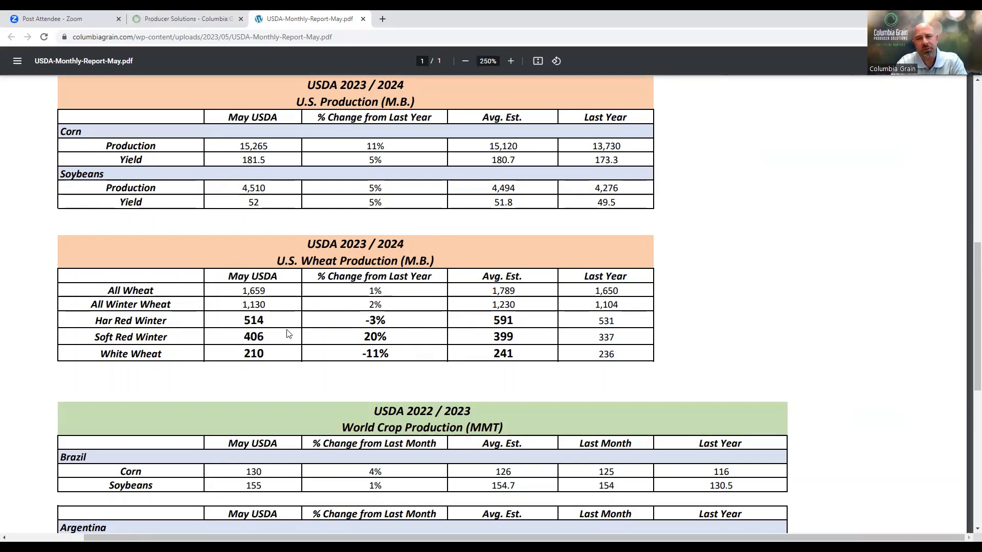
{"action": "mouse_move", "coordinate": [445, 344]}
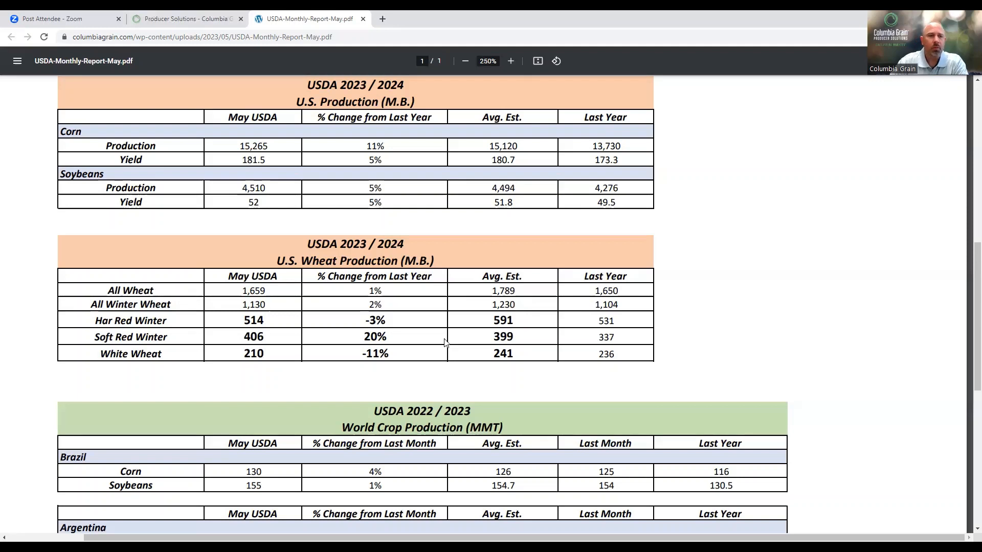
{"action": "mouse_move", "coordinate": [282, 357]}
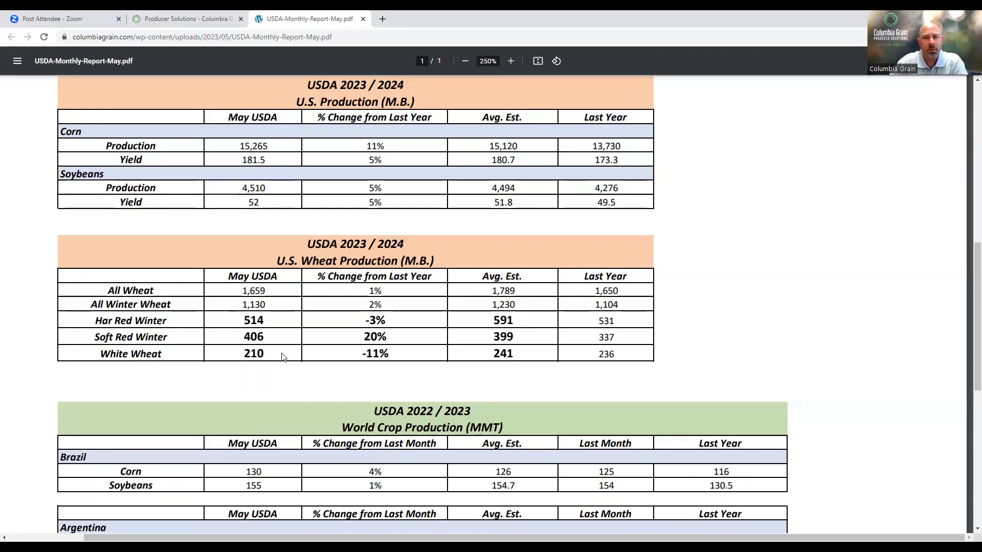
{"action": "mouse_move", "coordinate": [407, 354]}
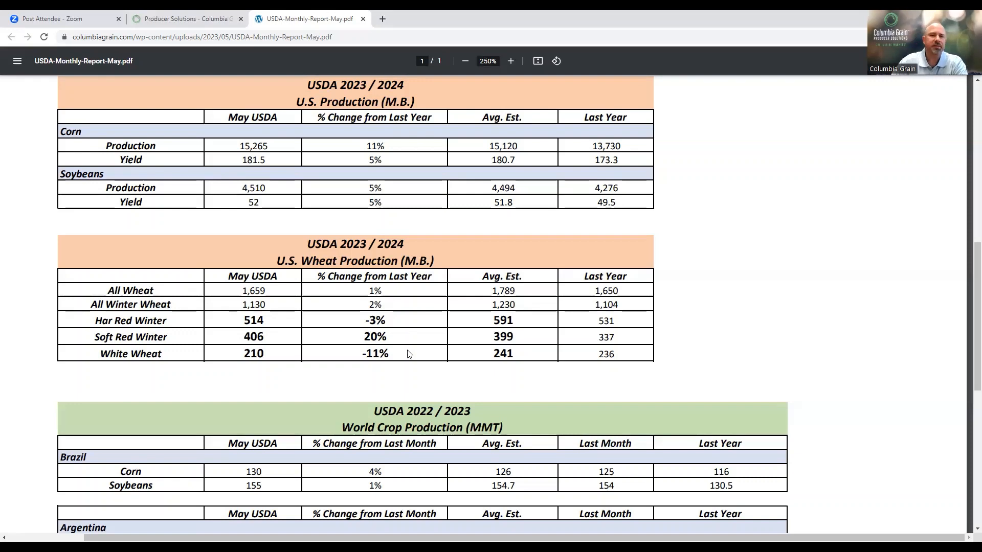
{"action": "scroll", "scroll_direction": "down", "scroll_amount": 3}
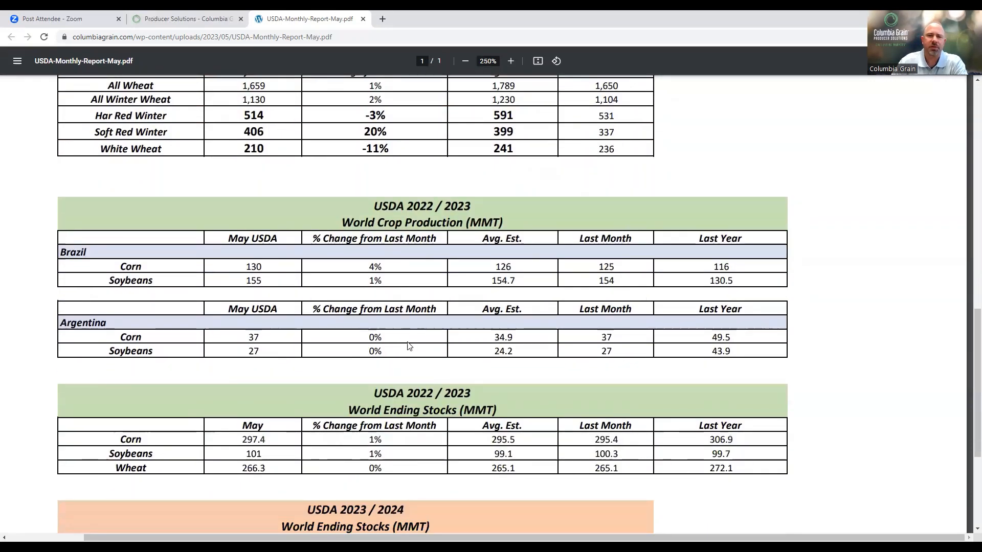
{"action": "scroll", "scroll_direction": "down", "scroll_amount": 3}
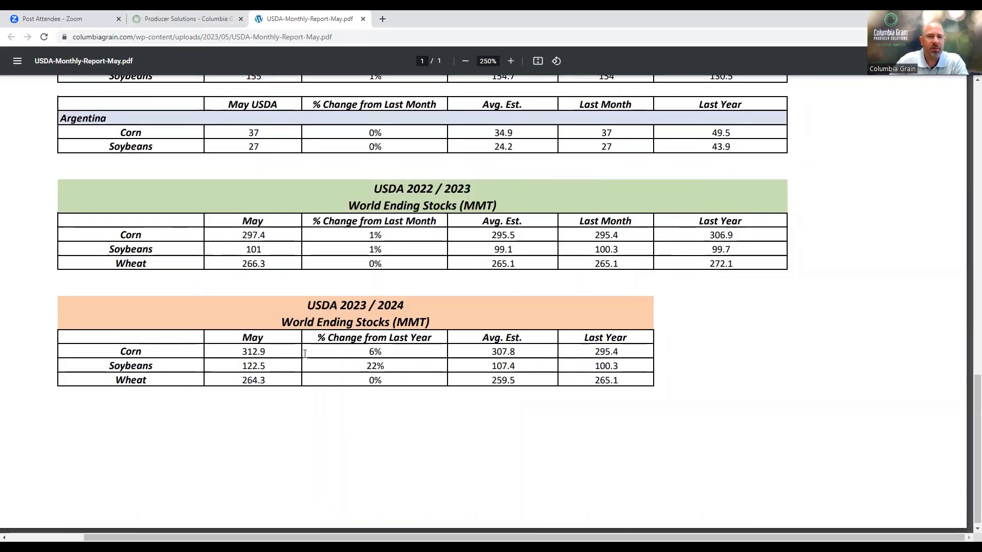
{"action": "mouse_move", "coordinate": [330, 362]}
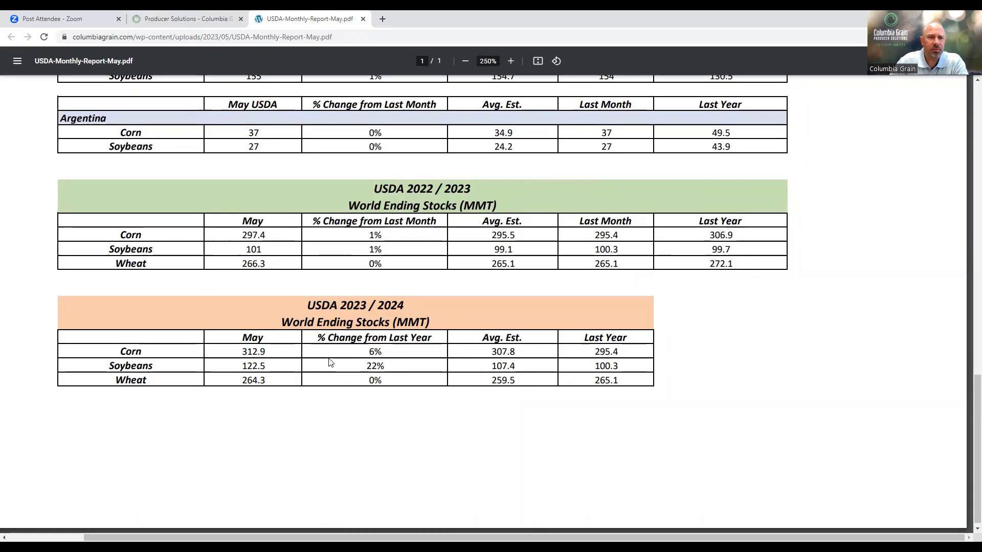
{"action": "mouse_move", "coordinate": [417, 366]}
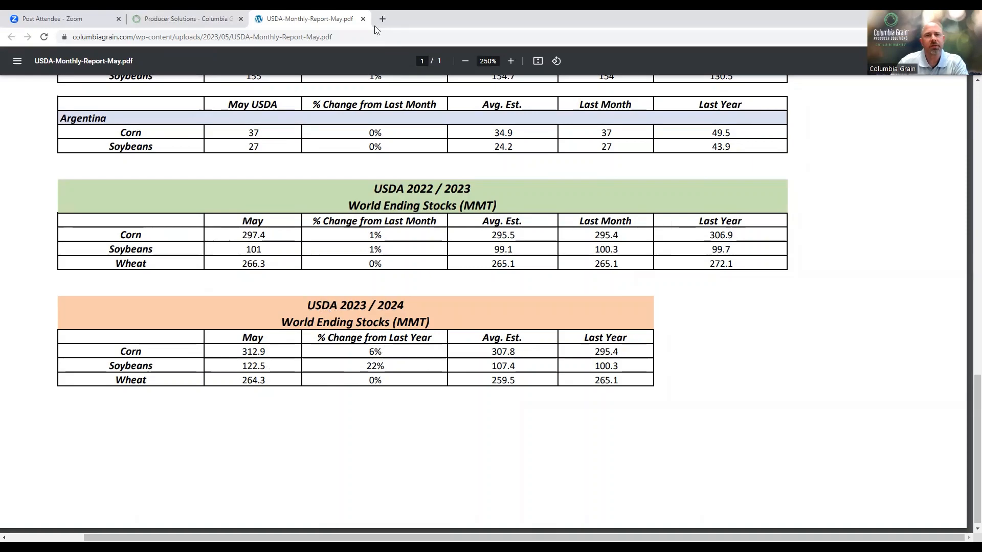
Step: Close the May report tab and view the 12-May-23 U.S. Corn Balance Sheet PDF
{"action": "left_click", "coordinate": [185, 19]}
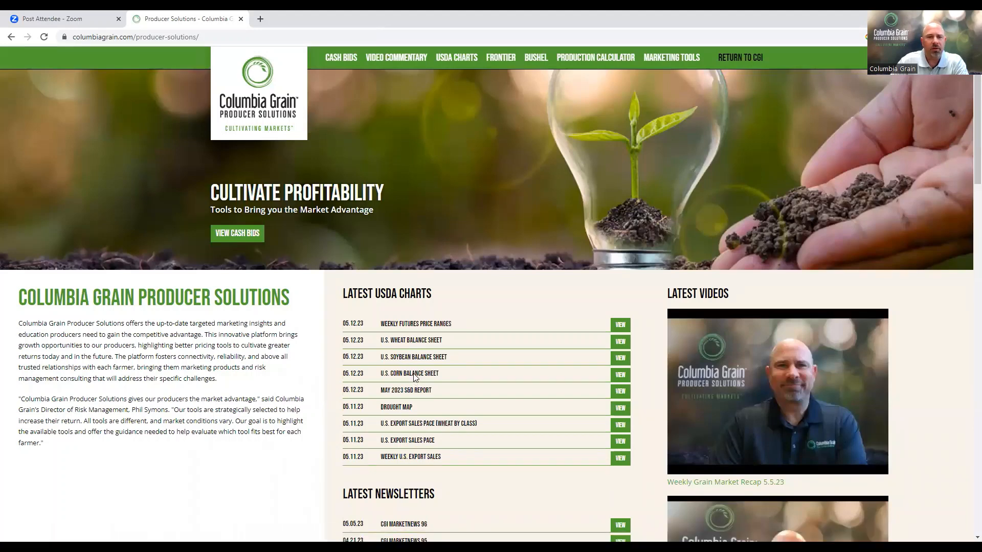
{"action": "left_click", "coordinate": [620, 375]}
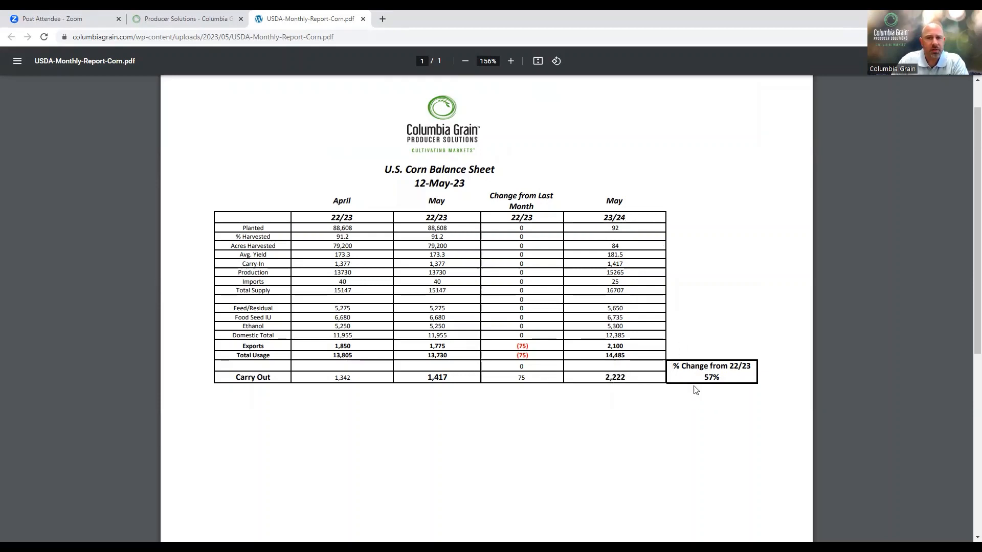
{"action": "mouse_move", "coordinate": [546, 366]}
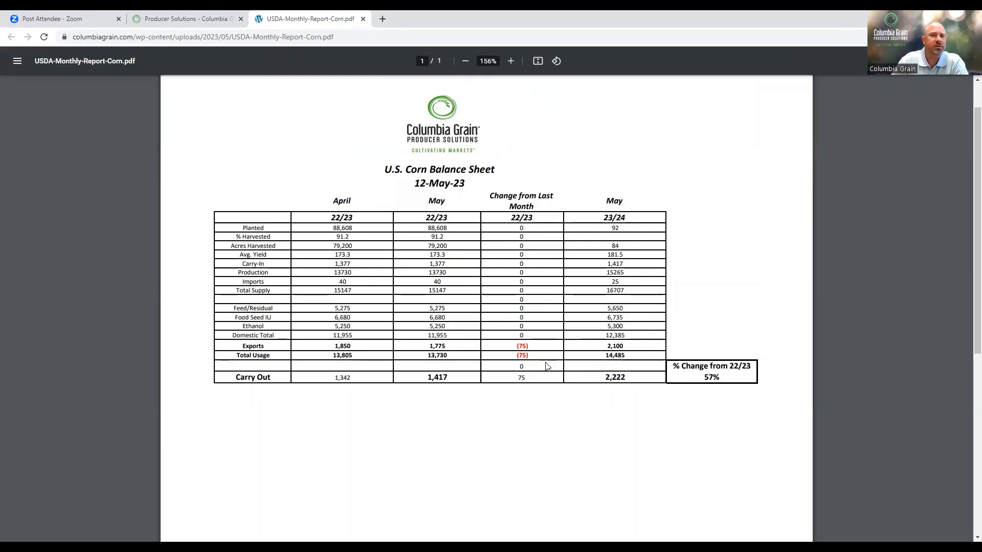
{"action": "mouse_move", "coordinate": [436, 312]}
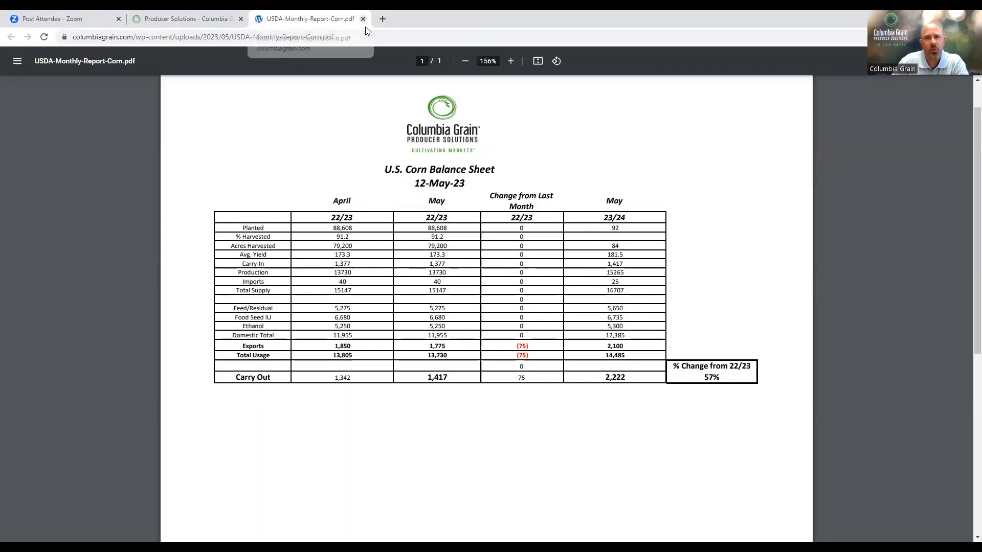
Step: Close the corn sheet and view the 12-May-23 U.S. Soybeans Balance Sheet, zoomed in
{"action": "left_click", "coordinate": [362, 19]}
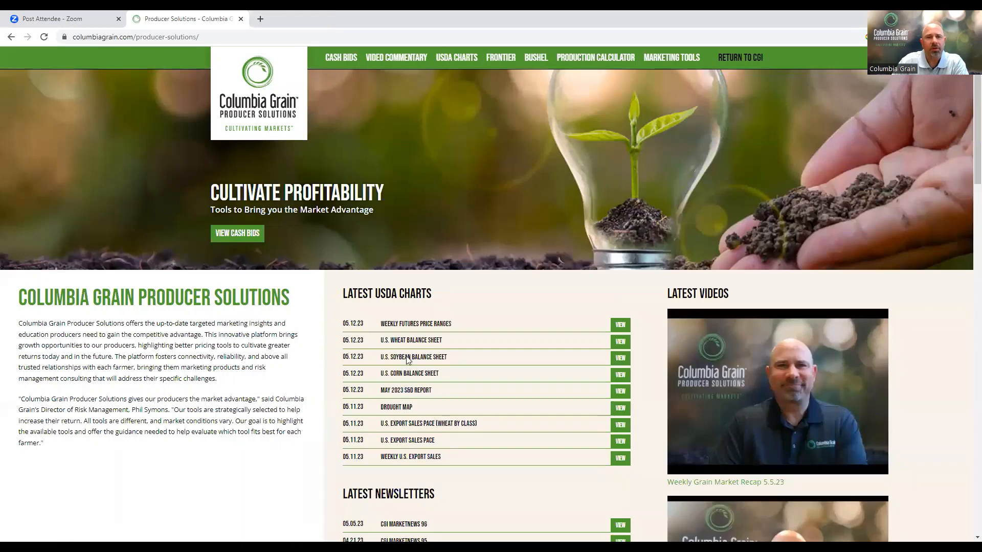
{"action": "left_click", "coordinate": [620, 358]}
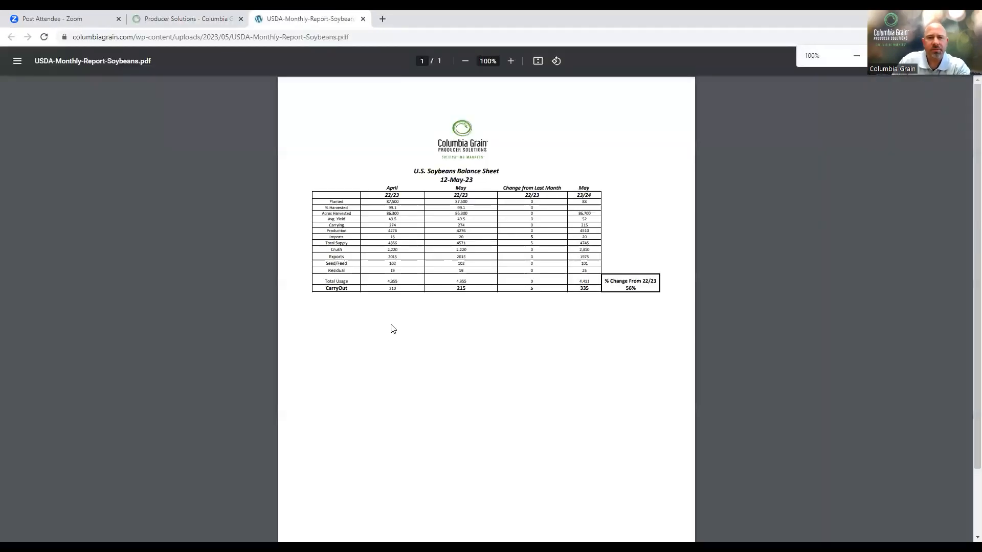
{"action": "left_click", "coordinate": [510, 60]}
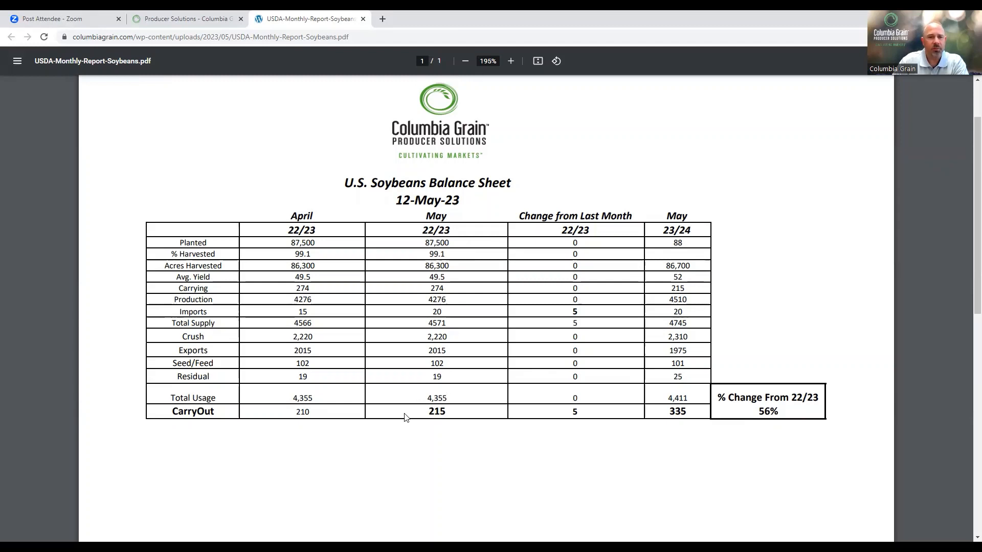
{"action": "mouse_move", "coordinate": [343, 344]}
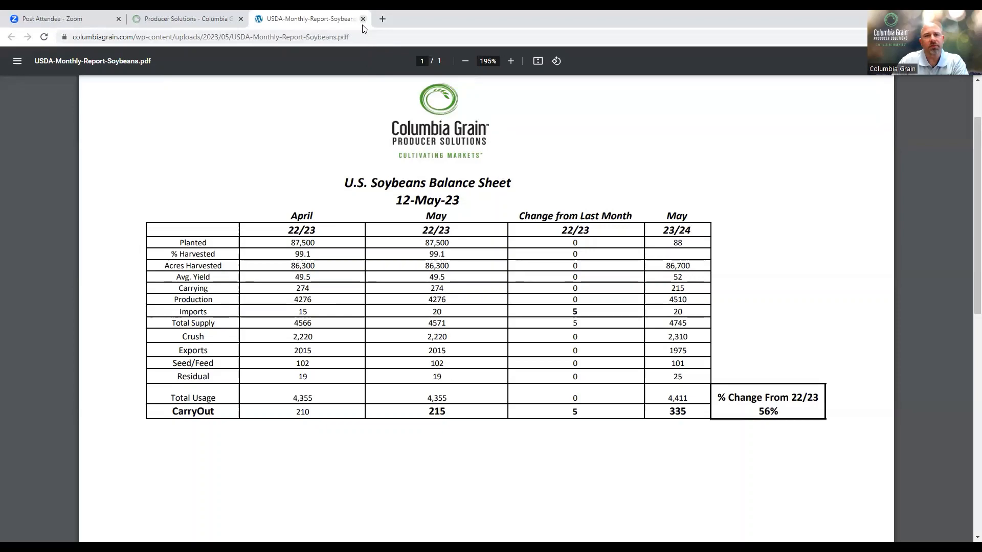
Step: Close the soybean sheet and view the 12-May-23 U.S. Wheat Balance Sheet, zoomed in
{"action": "left_click", "coordinate": [362, 18]}
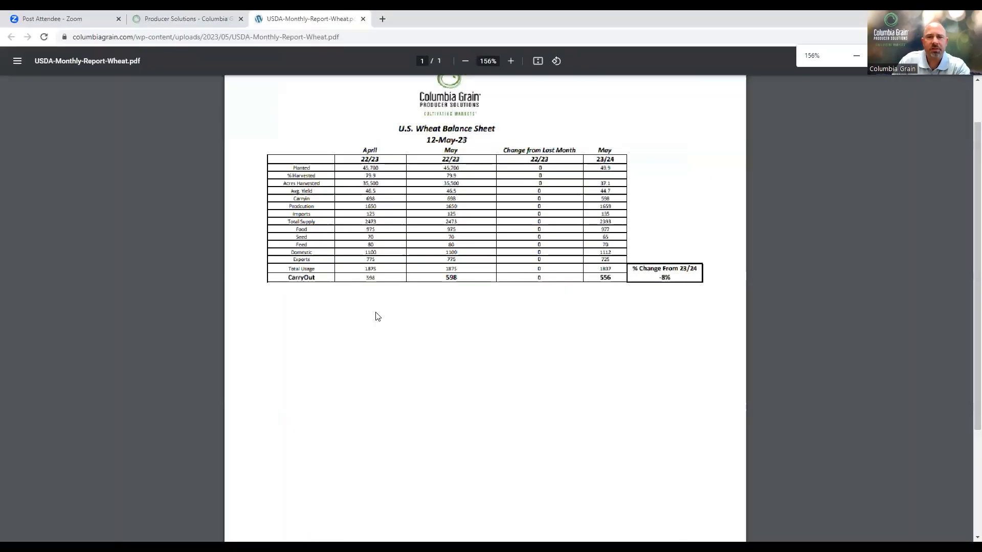
{"action": "left_click", "coordinate": [511, 60]}
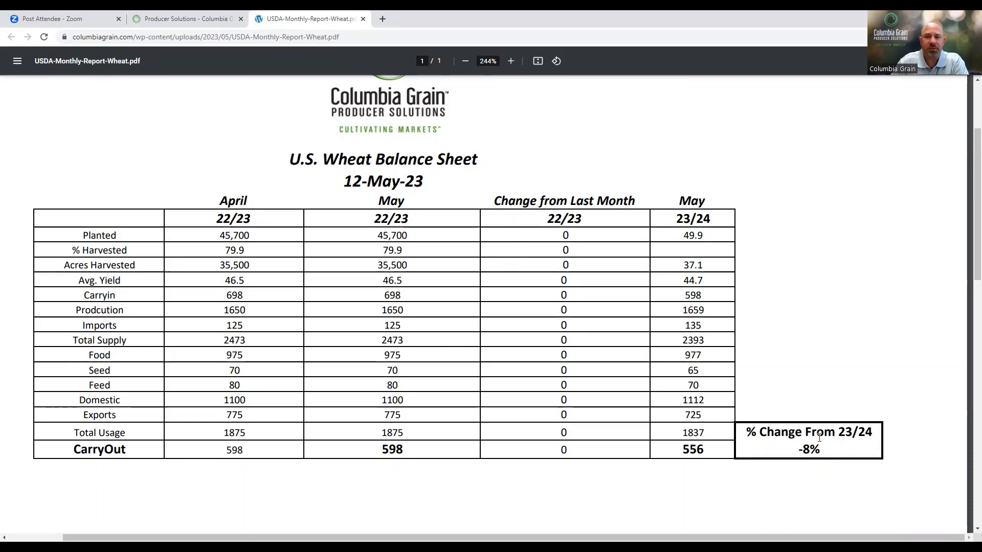
{"action": "mouse_move", "coordinate": [642, 412]}
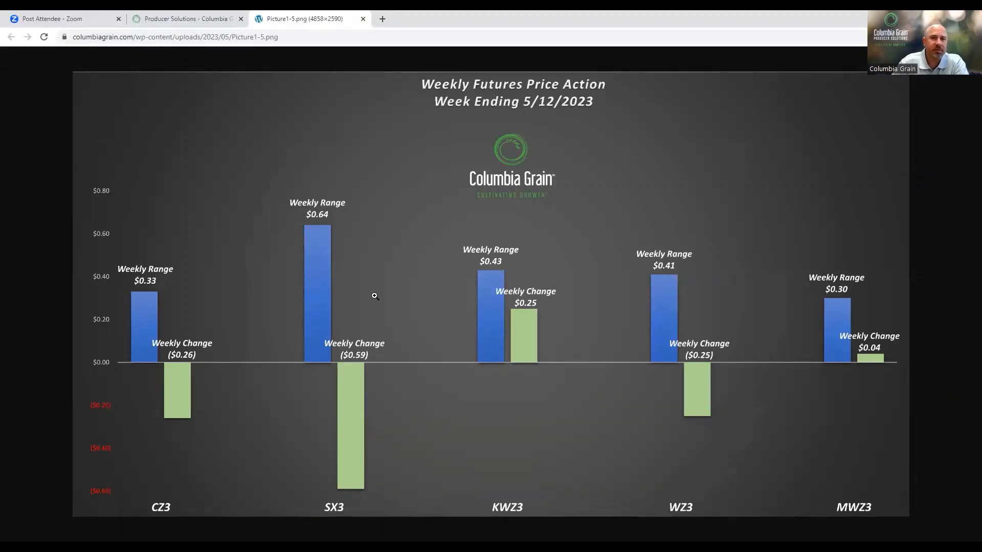
{"action": "mouse_move", "coordinate": [217, 259]}
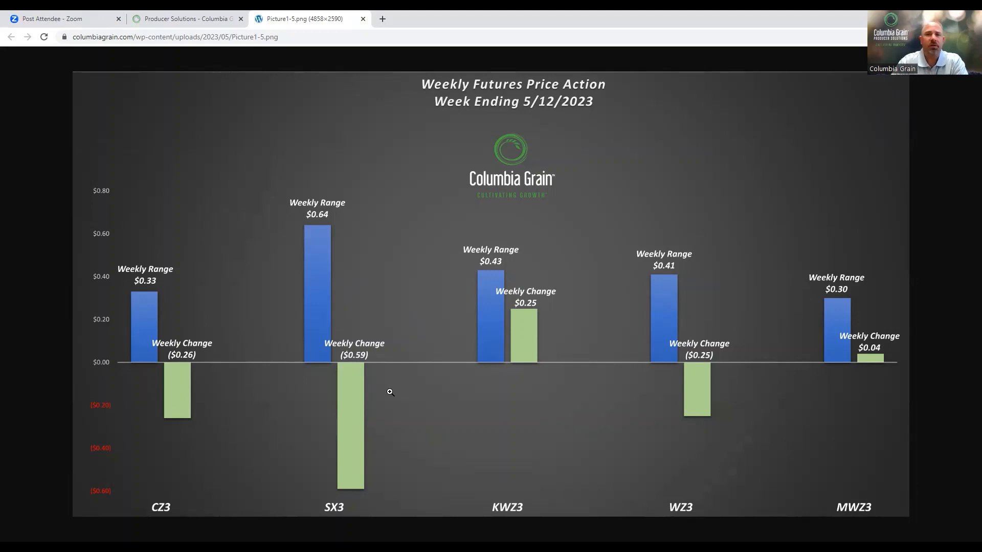
{"action": "mouse_move", "coordinate": [581, 359]}
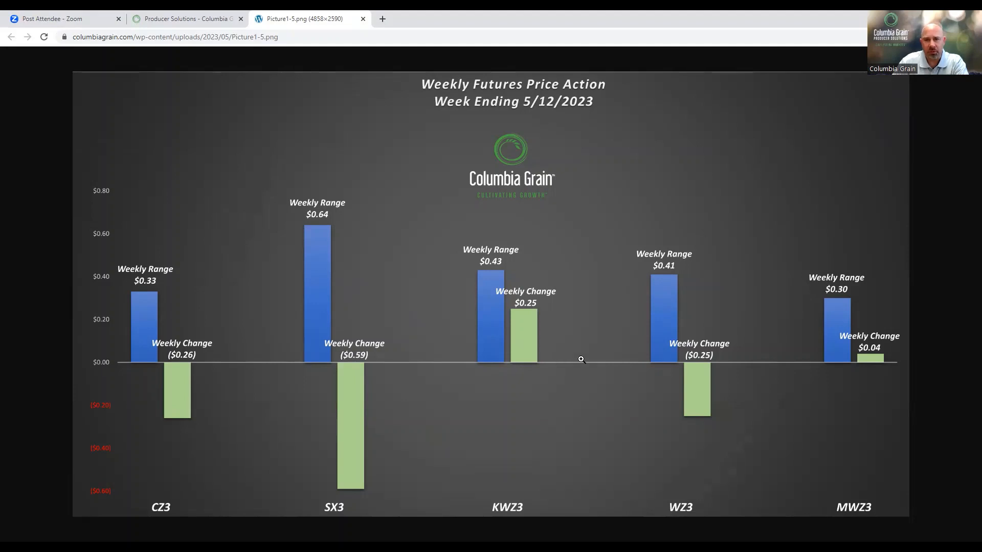
{"action": "mouse_move", "coordinate": [755, 414]}
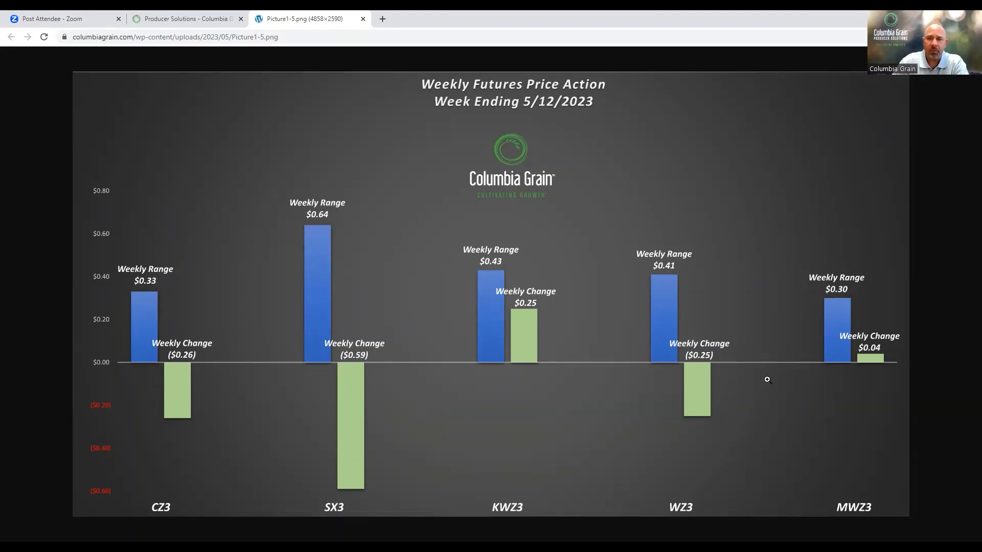
{"action": "mouse_move", "coordinate": [844, 412]}
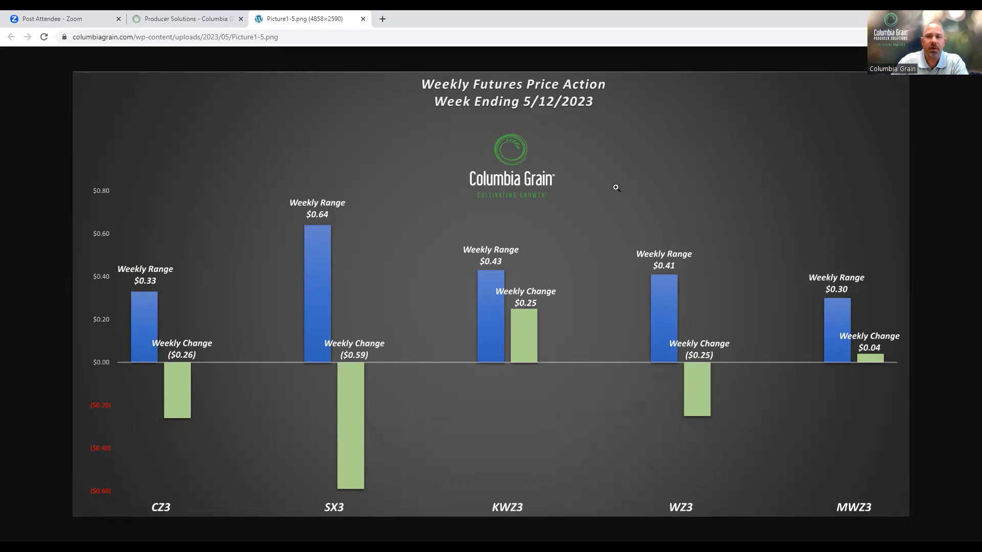
{"action": "mouse_move", "coordinate": [373, 40]}
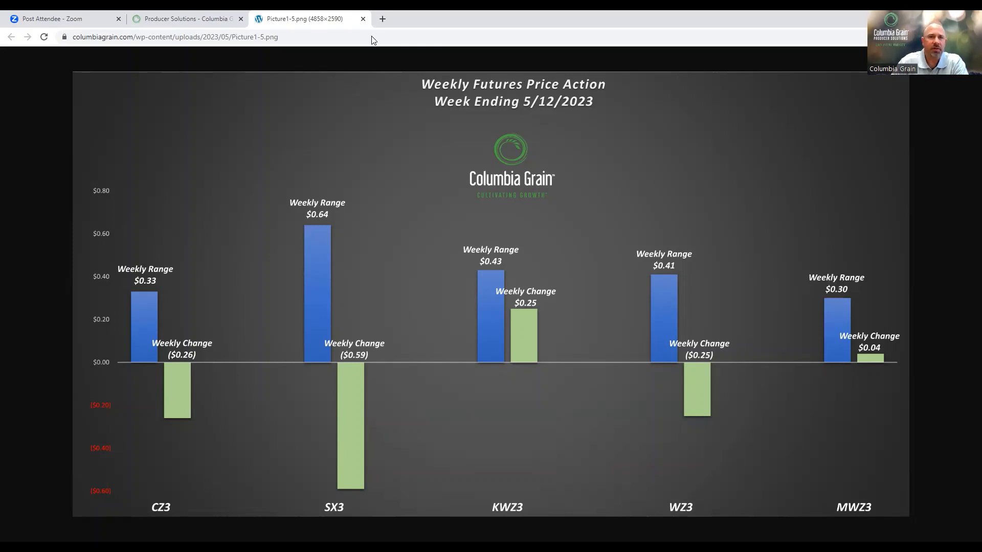
Step: Close the Weekly Futures Price Action chart tab, returning to the Producer Solutions page
{"action": "left_click", "coordinate": [362, 18]}
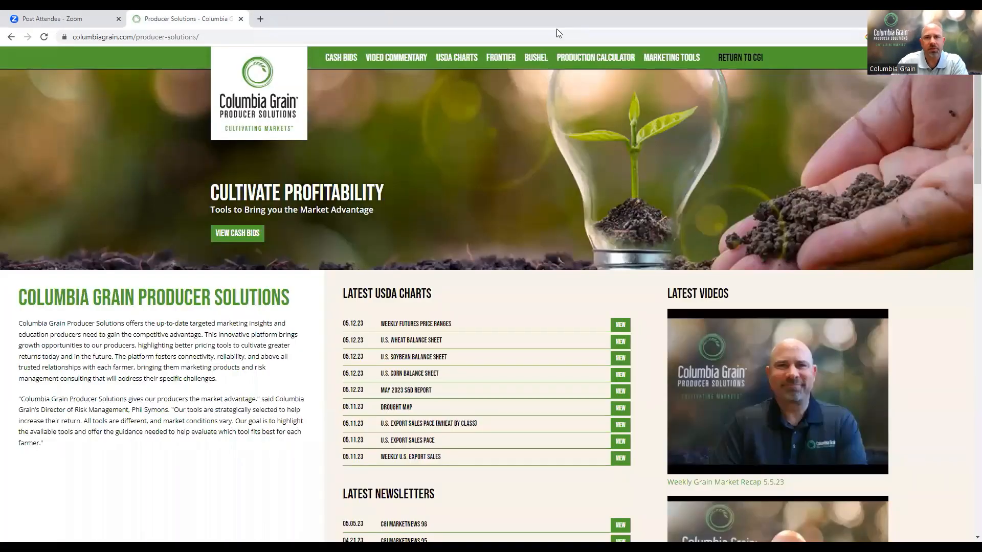